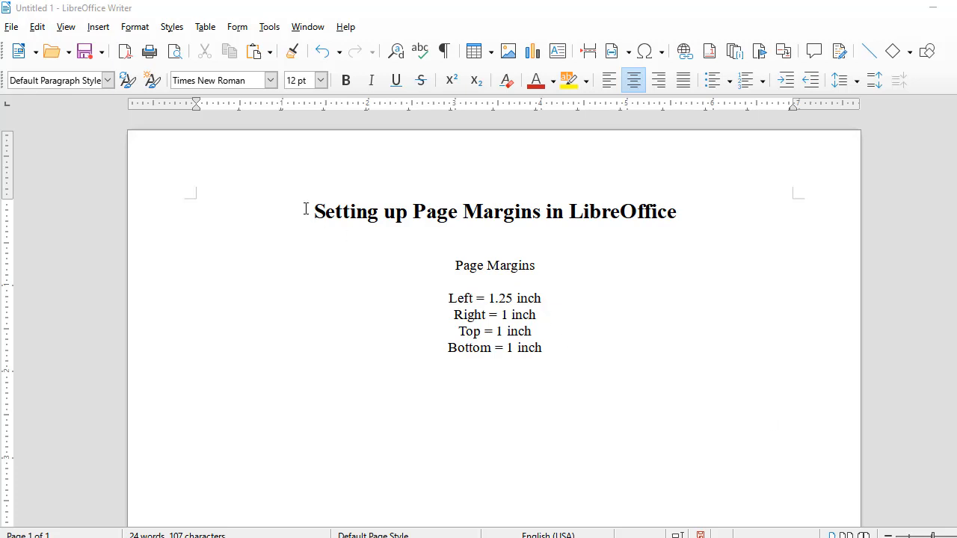
{"action": "mouse_move", "coordinate": [213, 217]}
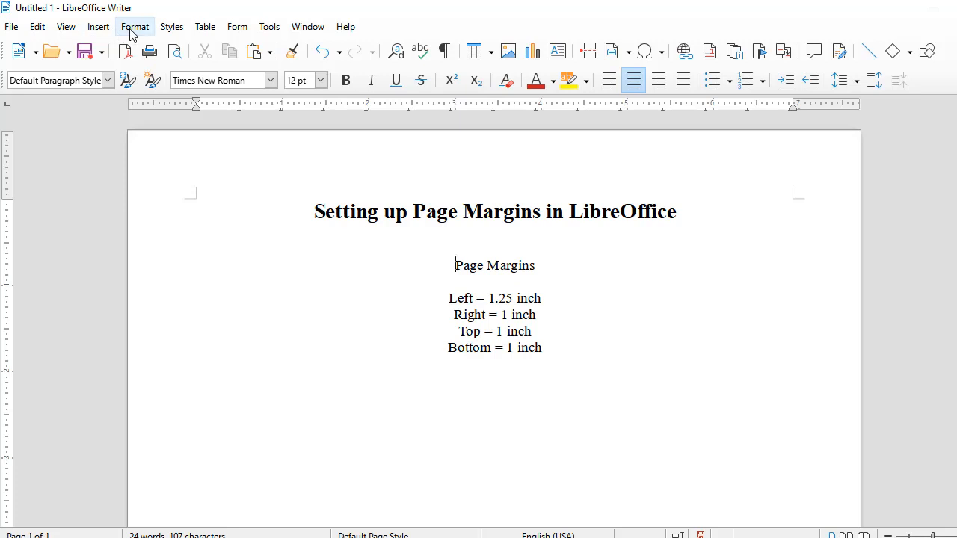
Open the Default Page Style dialog, glance at Area and Organizer, then return to Page
{"action": "left_click", "coordinate": [134, 26]}
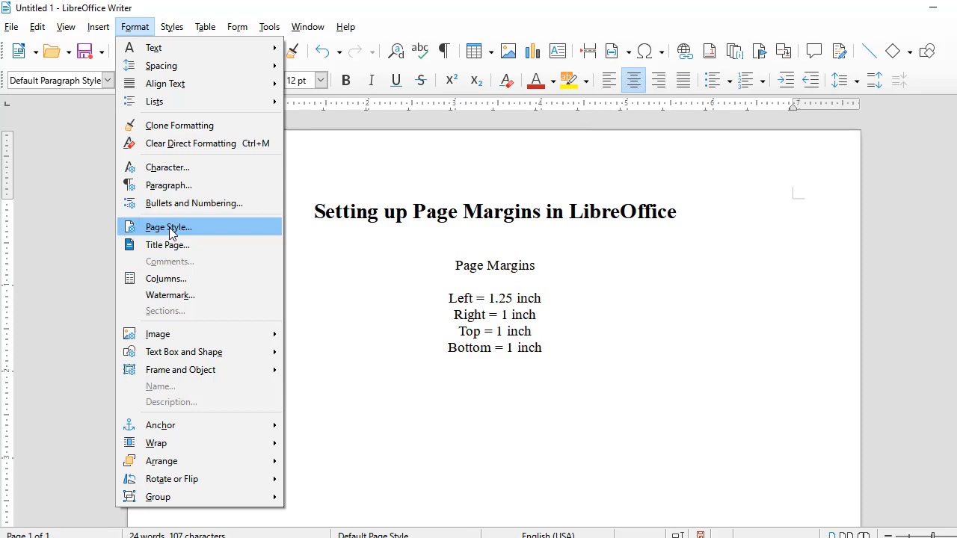
{"action": "left_click", "coordinate": [168, 226]}
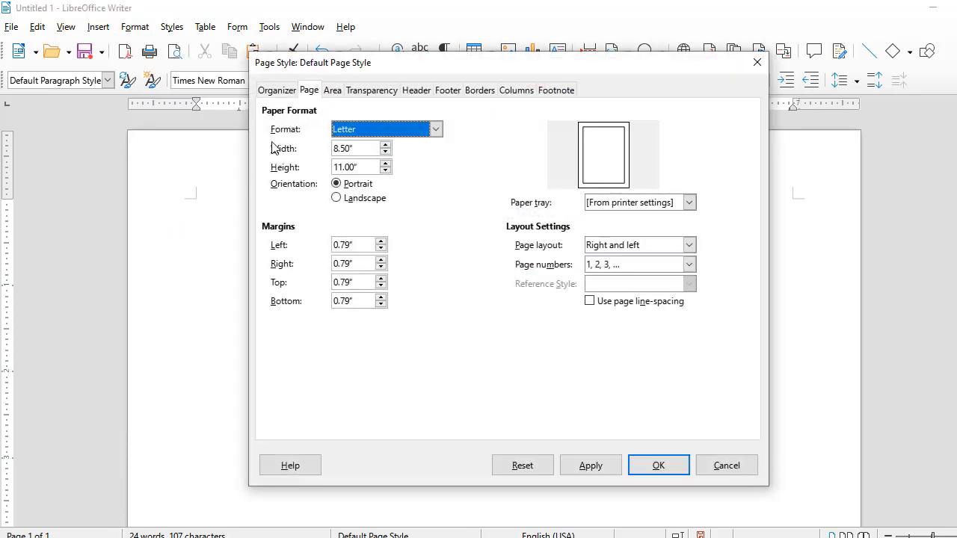
{"action": "left_click", "coordinate": [332, 90]}
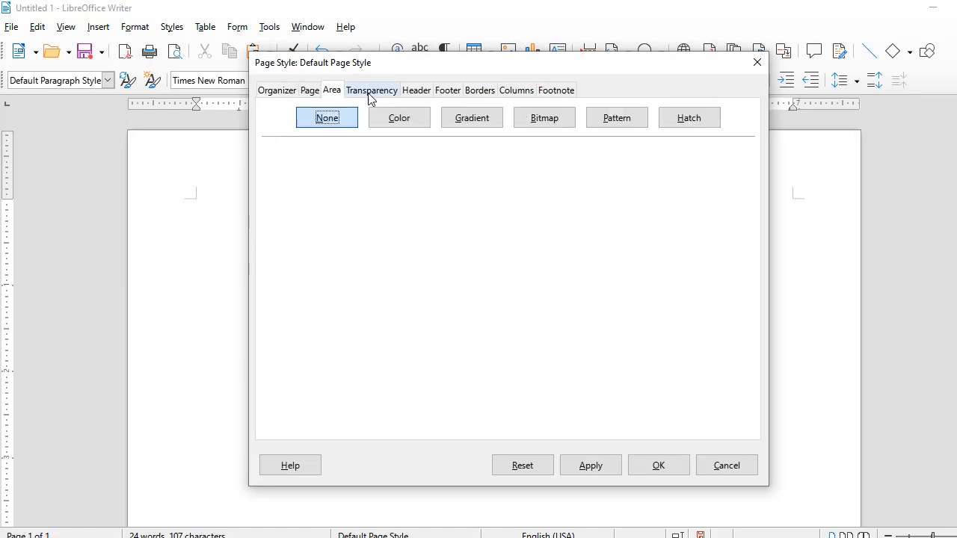
{"action": "left_click", "coordinate": [276, 89]}
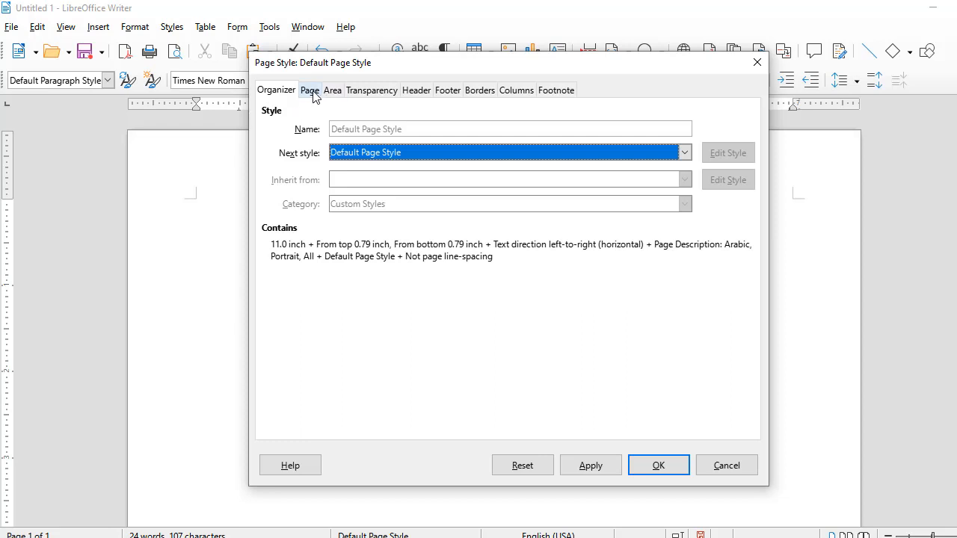
{"action": "left_click", "coordinate": [309, 90]}
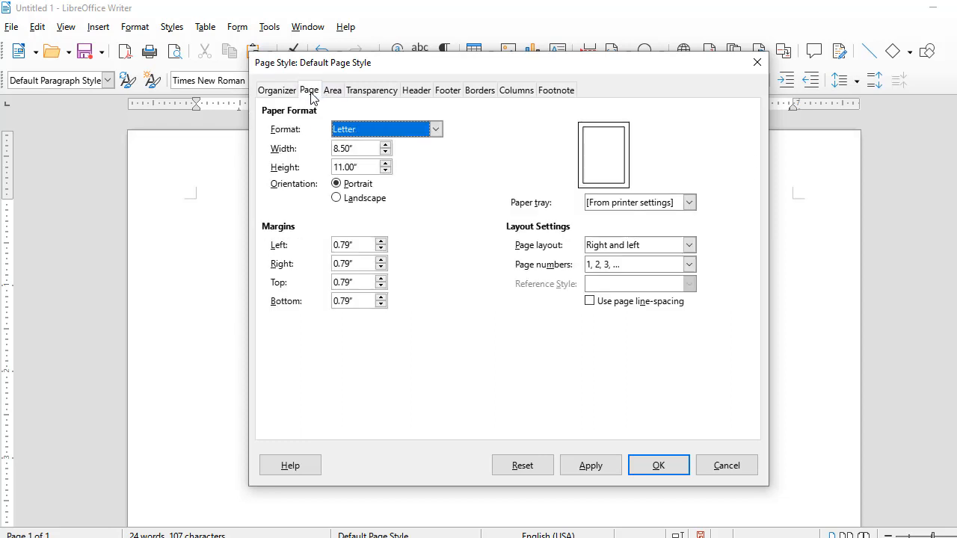
{"action": "mouse_move", "coordinate": [572, 116]}
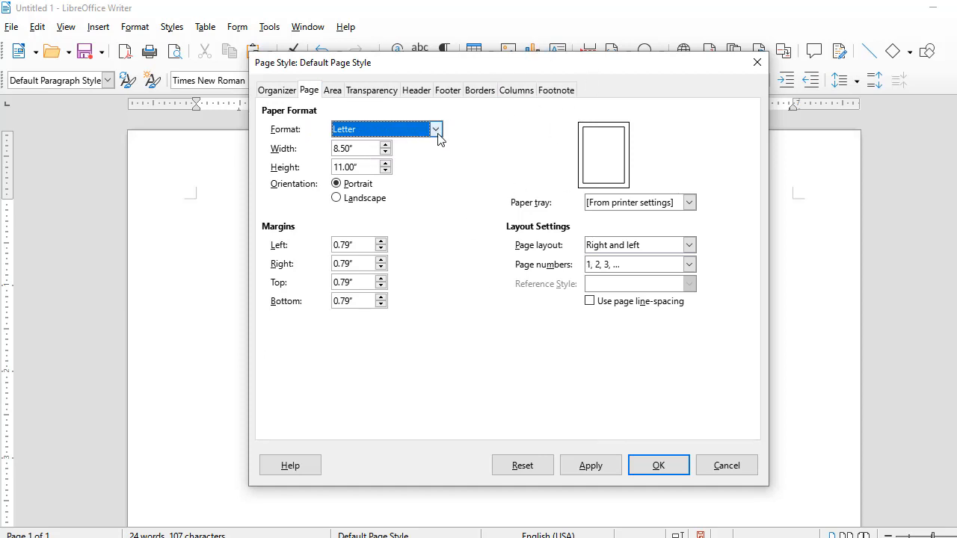
Set the paper format to A4 (8.27 x 11.69 inches)
{"action": "left_click", "coordinate": [436, 129]}
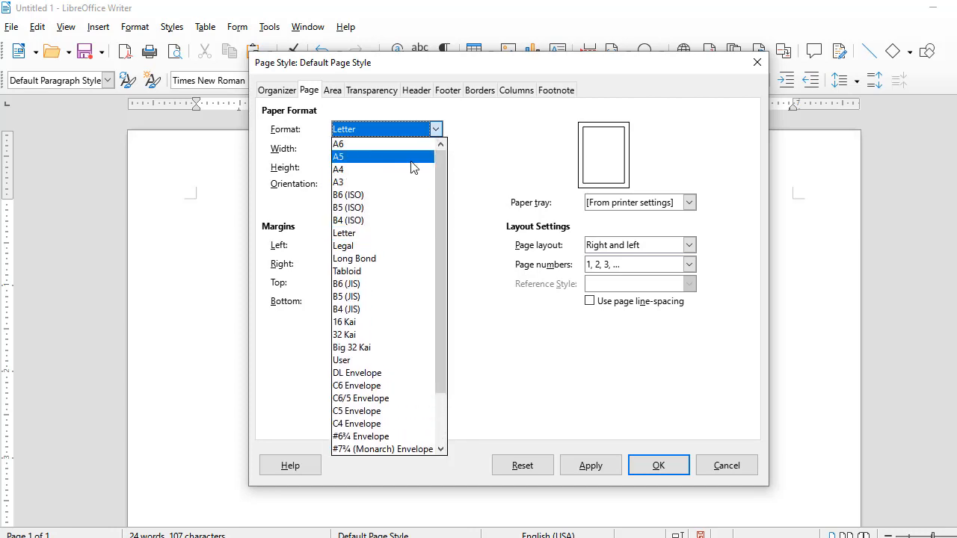
{"action": "left_click", "coordinate": [339, 169]}
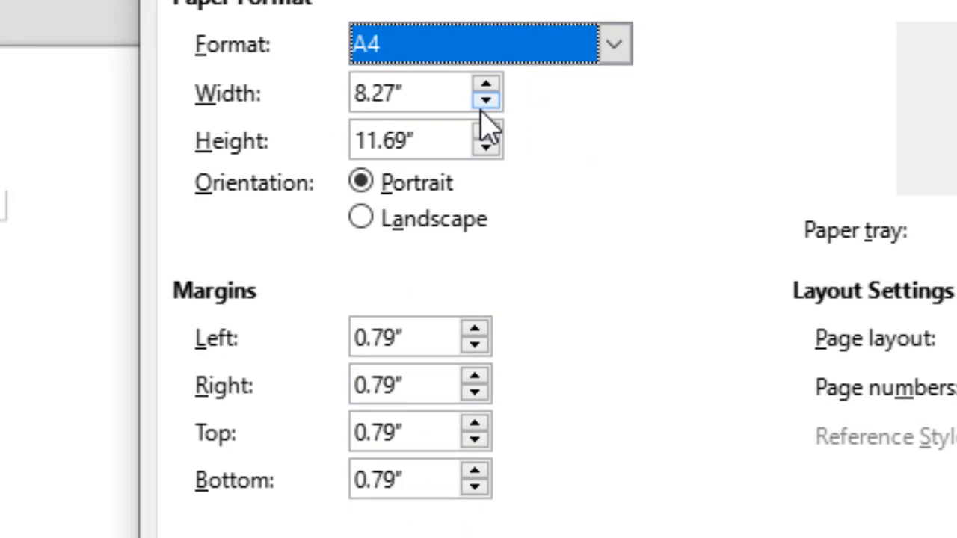
{"action": "mouse_move", "coordinate": [707, 438]}
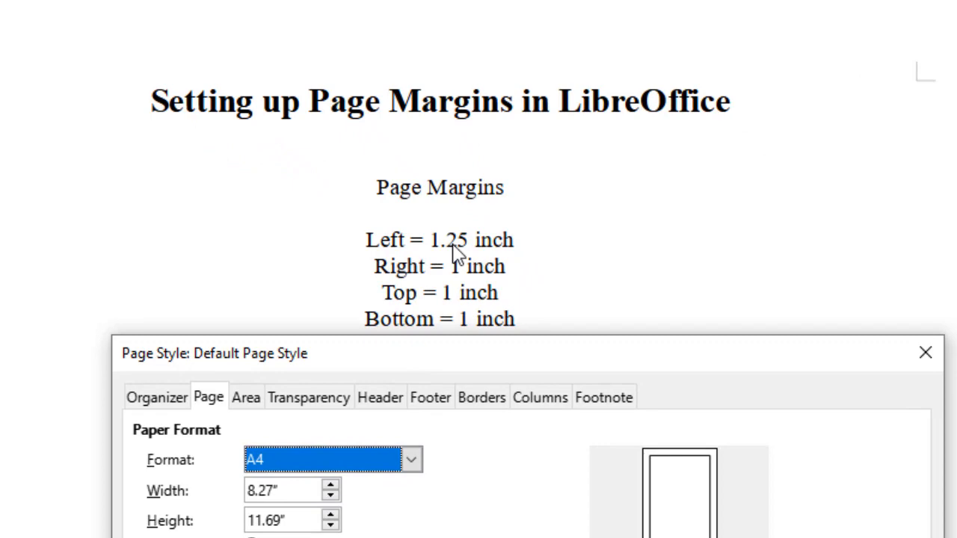
{"action": "mouse_move", "coordinate": [447, 308]}
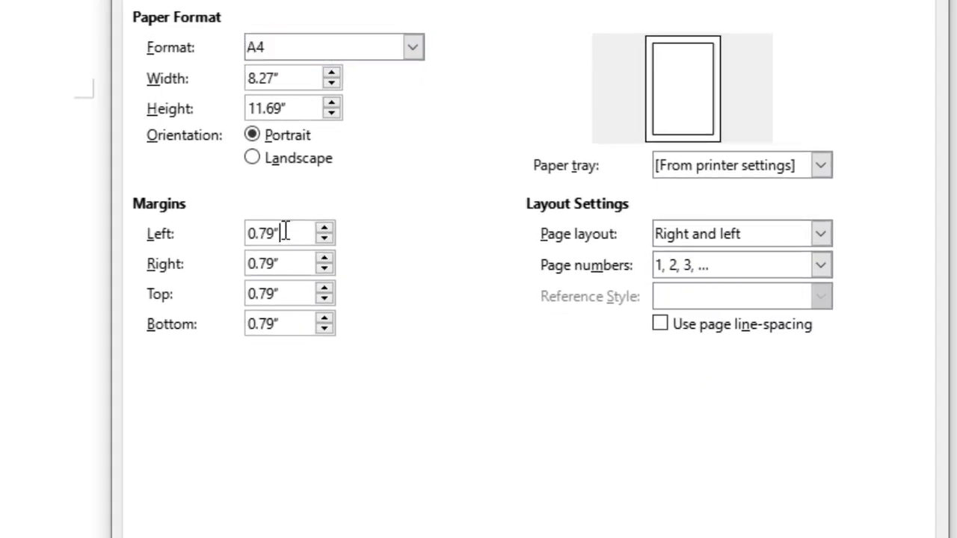
Set margins to left 1.25" and right, top, bottom 1", then confirm
{"action": "type", "text": "1.25\""}
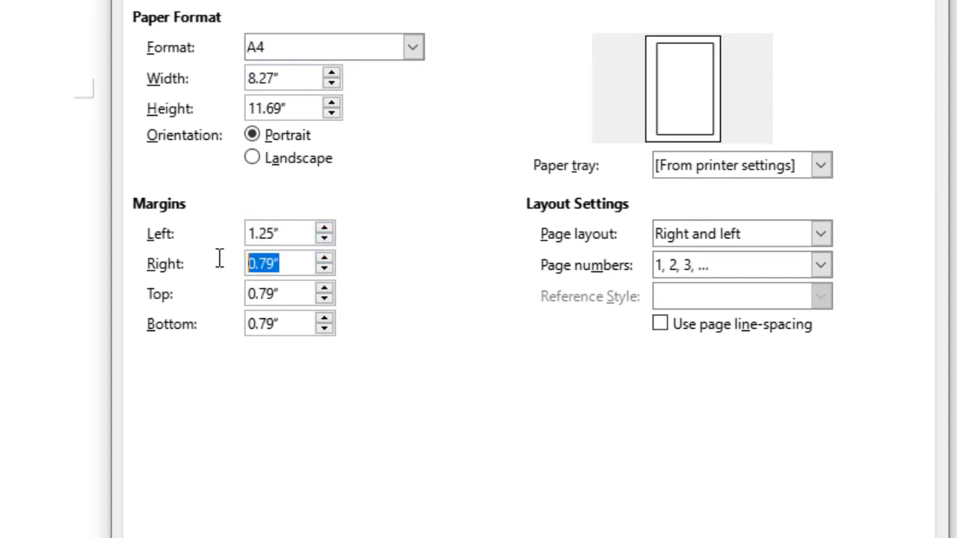
{"action": "type", "text": "1"}
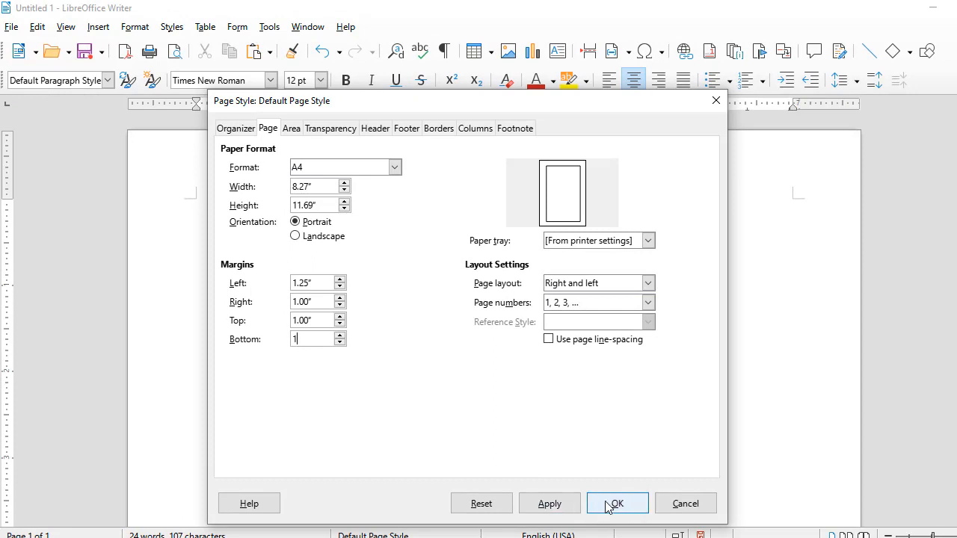
{"action": "left_click", "coordinate": [616, 503]}
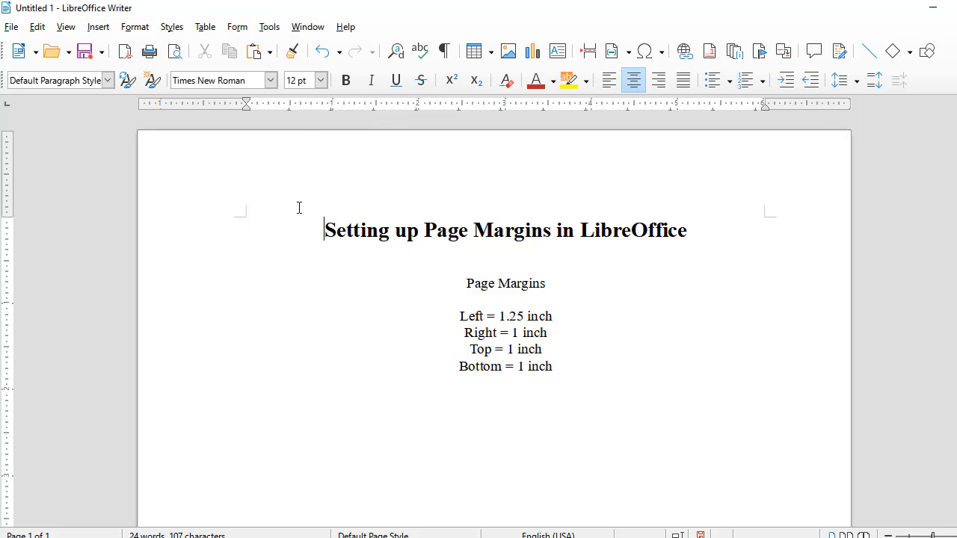
{"action": "mouse_move", "coordinate": [385, 293]}
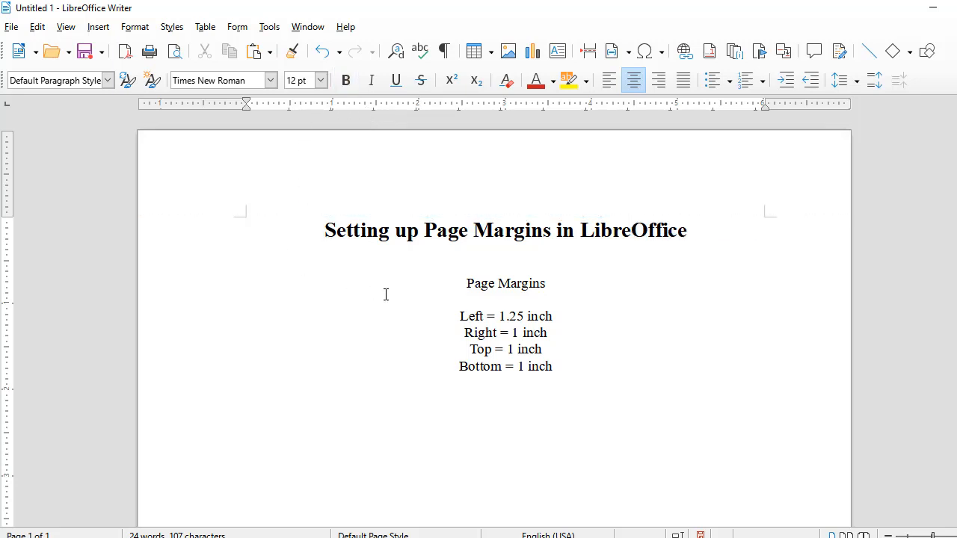
{"action": "left_click", "coordinate": [553, 366]}
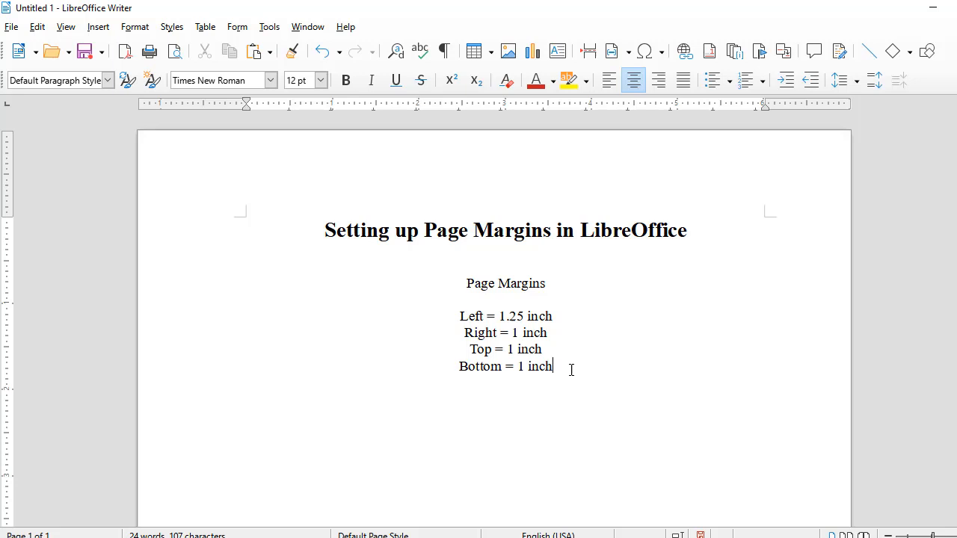
{"action": "mouse_move", "coordinate": [672, 4]}
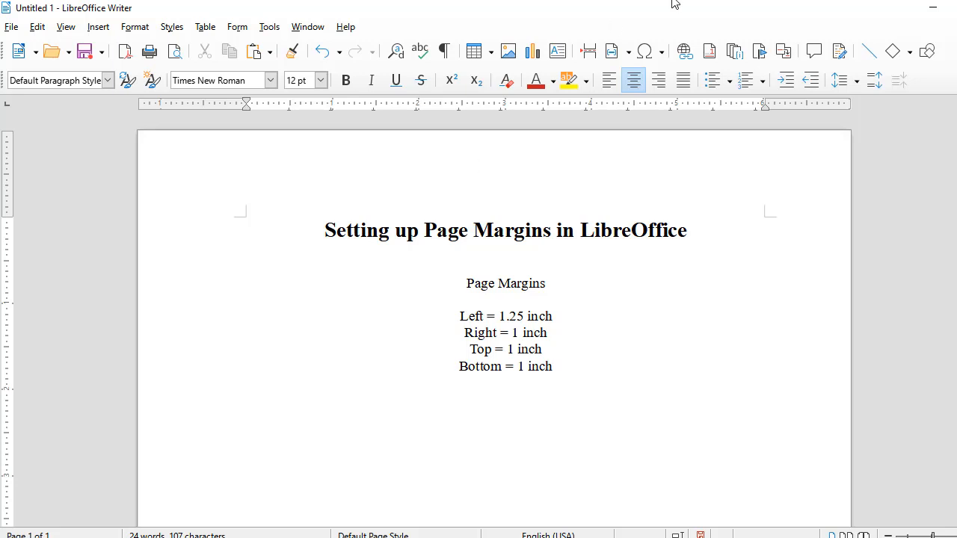
{"action": "left_click", "coordinate": [608, 80]}
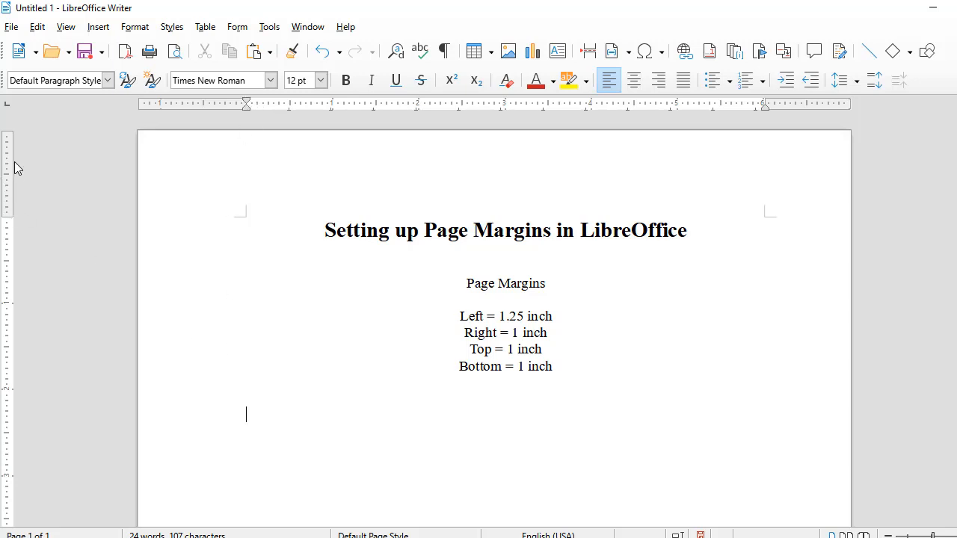
{"action": "mouse_move", "coordinate": [80, 240]}
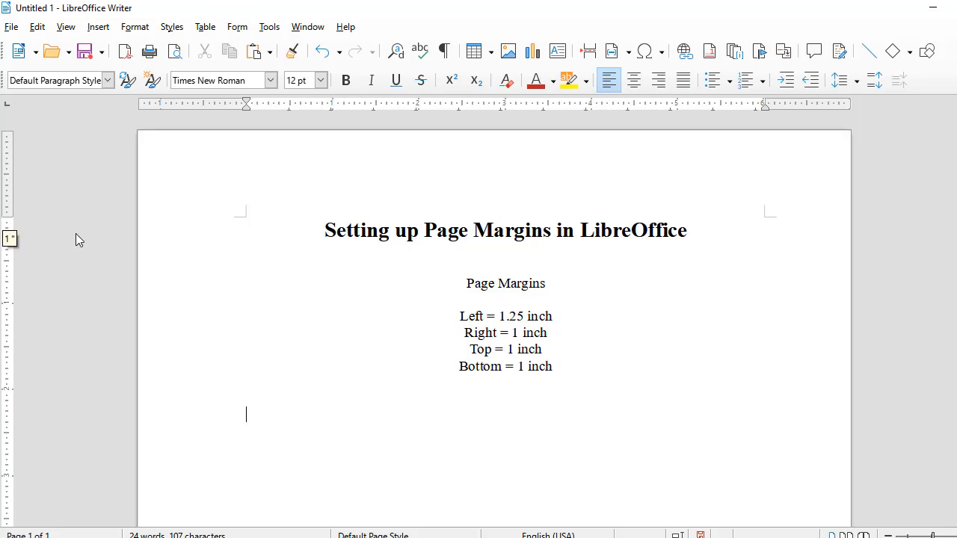
{"action": "left_click", "coordinate": [634, 80]}
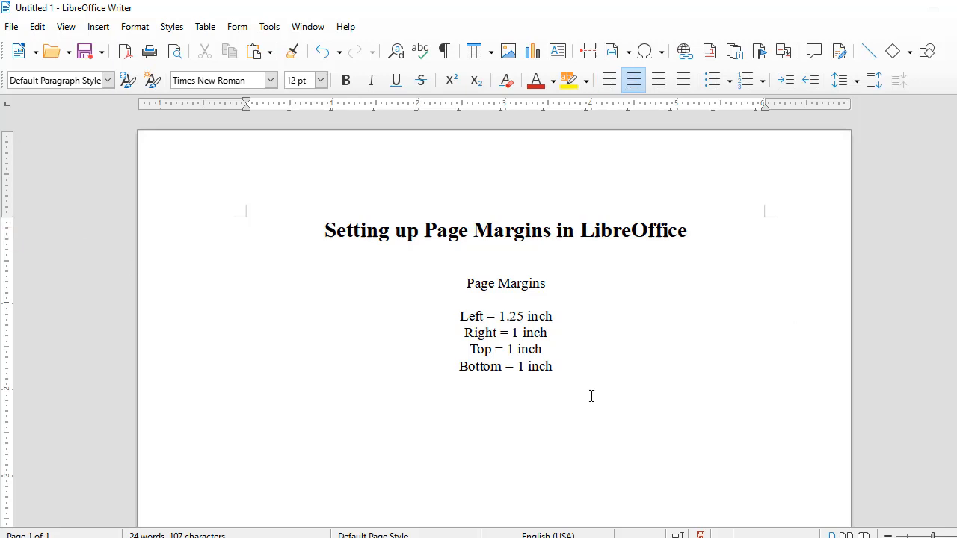
{"action": "mouse_move", "coordinate": [298, 418]}
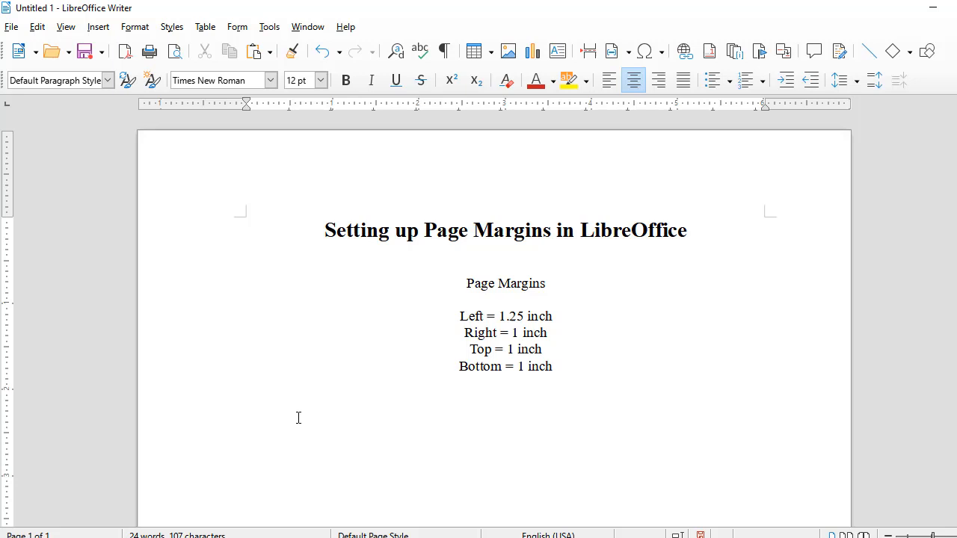